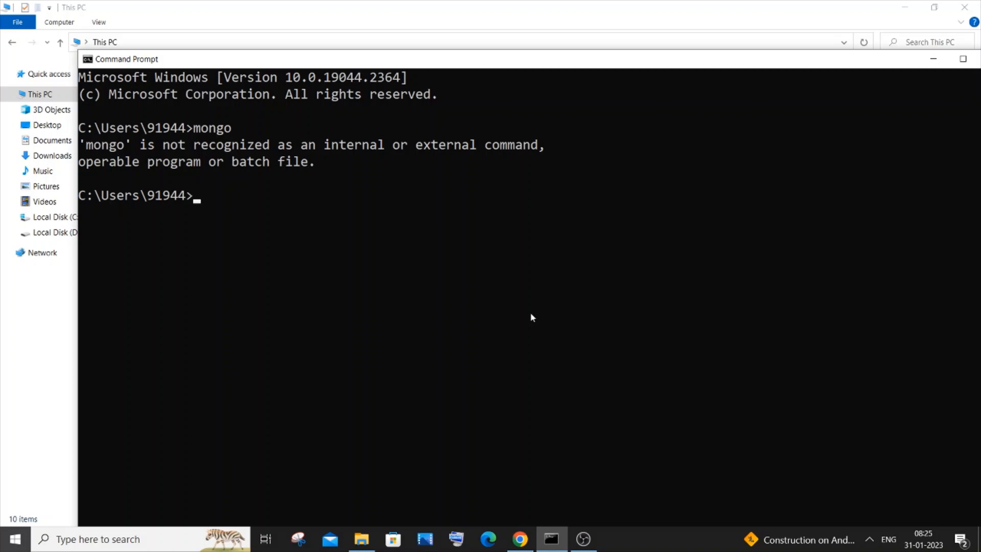
mouse_move(412, 246)
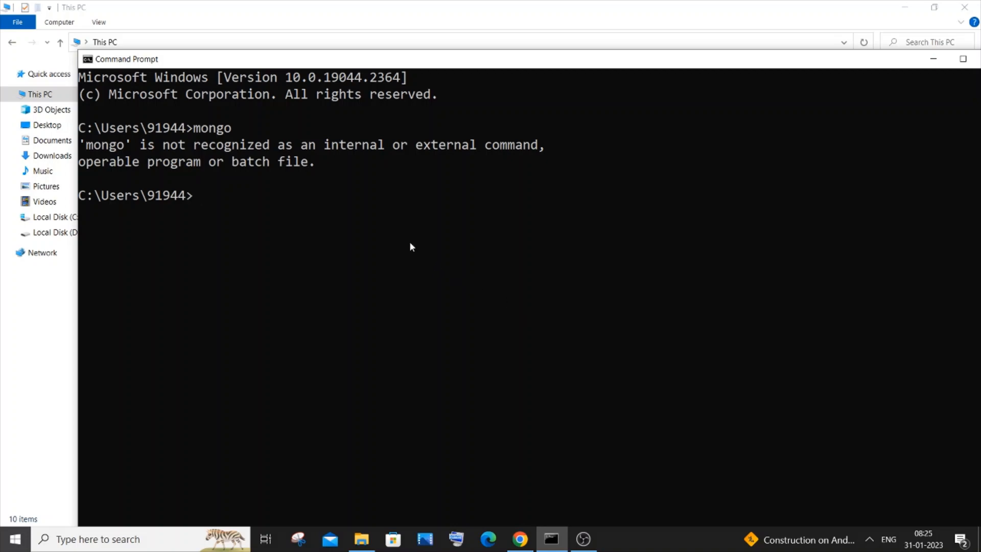
mouse_move(224, 154)
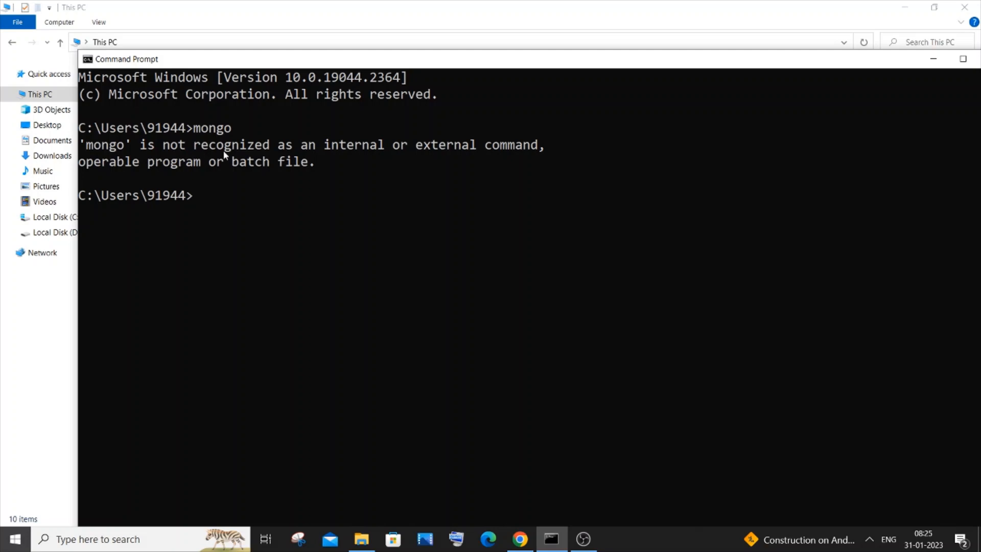
mouse_move(480, 154)
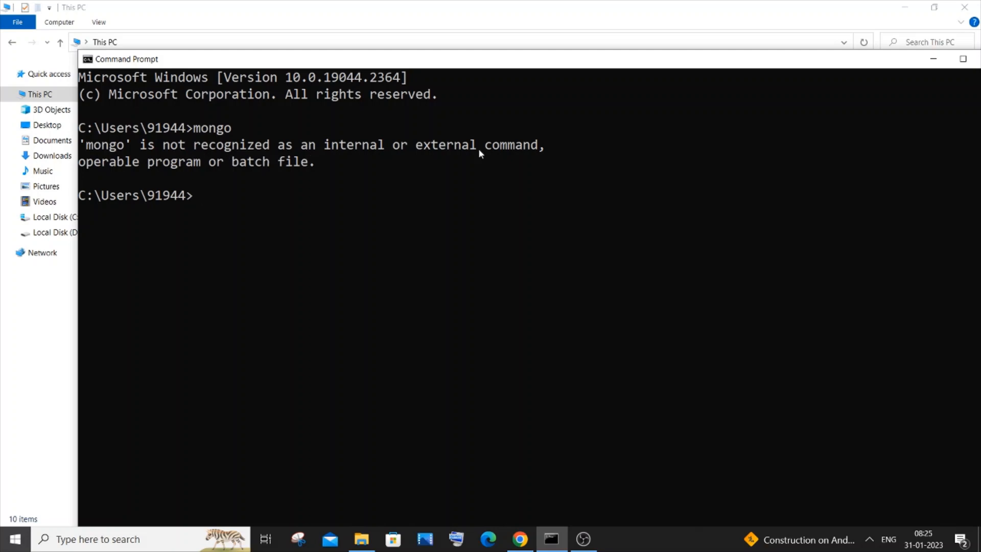
mouse_move(535, 66)
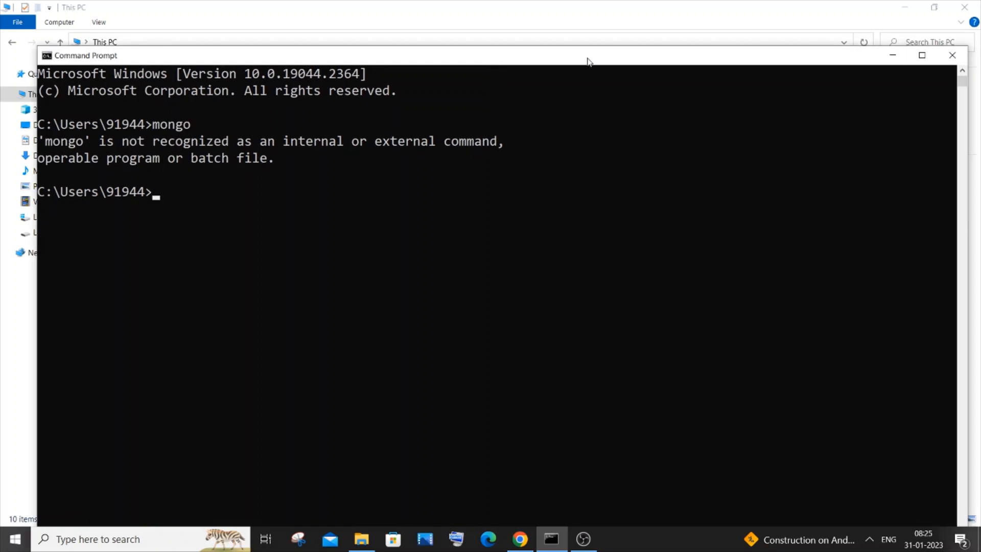
mouse_move(893, 55)
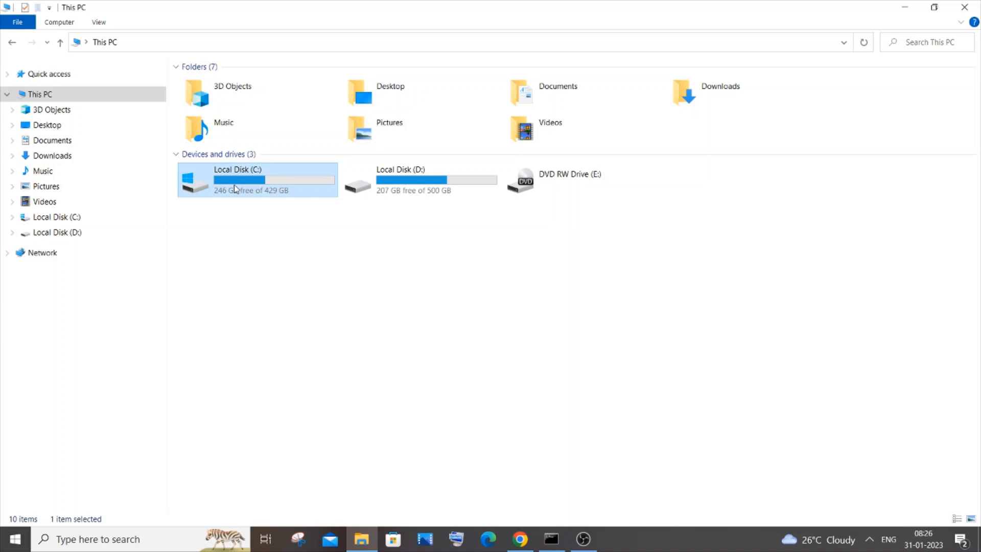
Browse C:\Program Files\MongoDB\Server\4.4\bin to find the mongo and mongod applications.
double_click(236, 179)
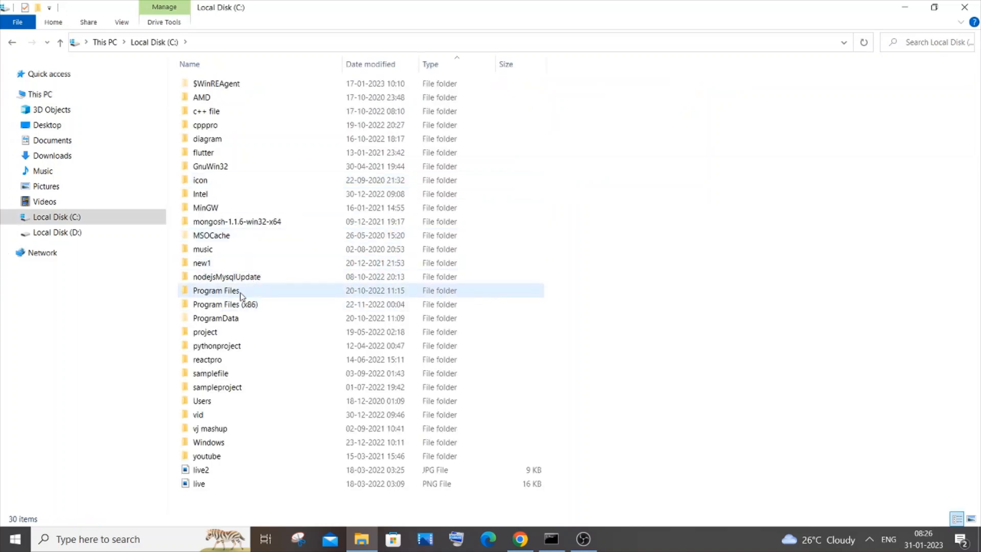
double_click(216, 291)
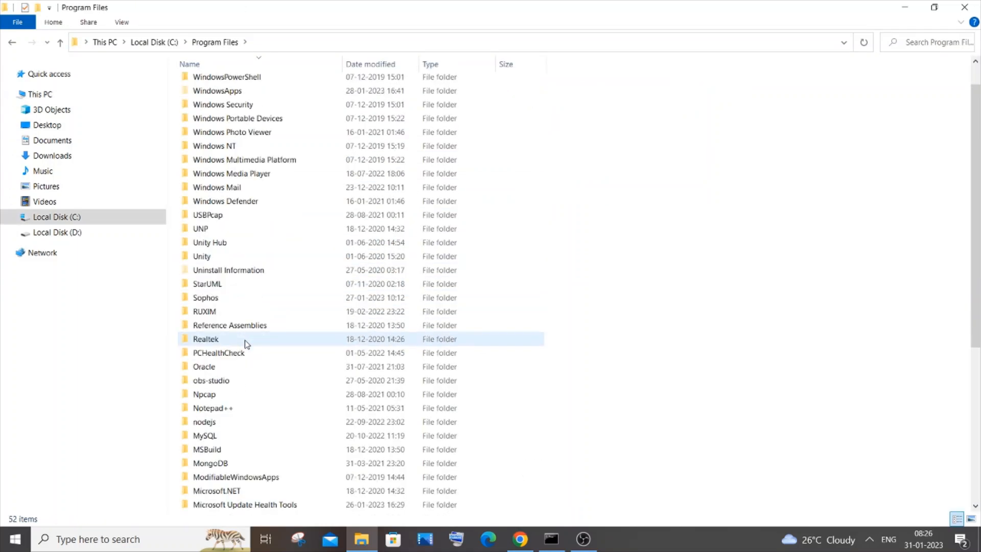
mouse_move(210, 463)
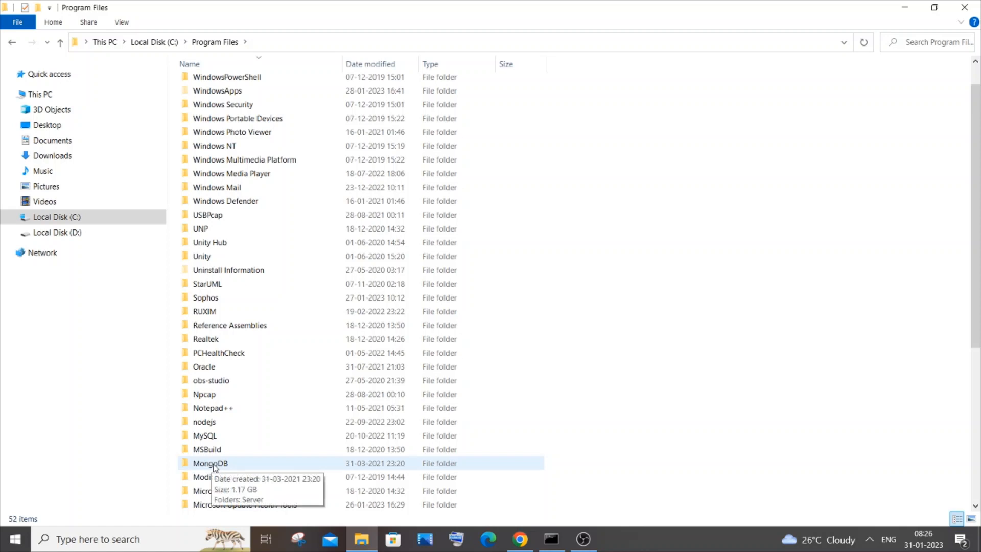
double_click(210, 463)
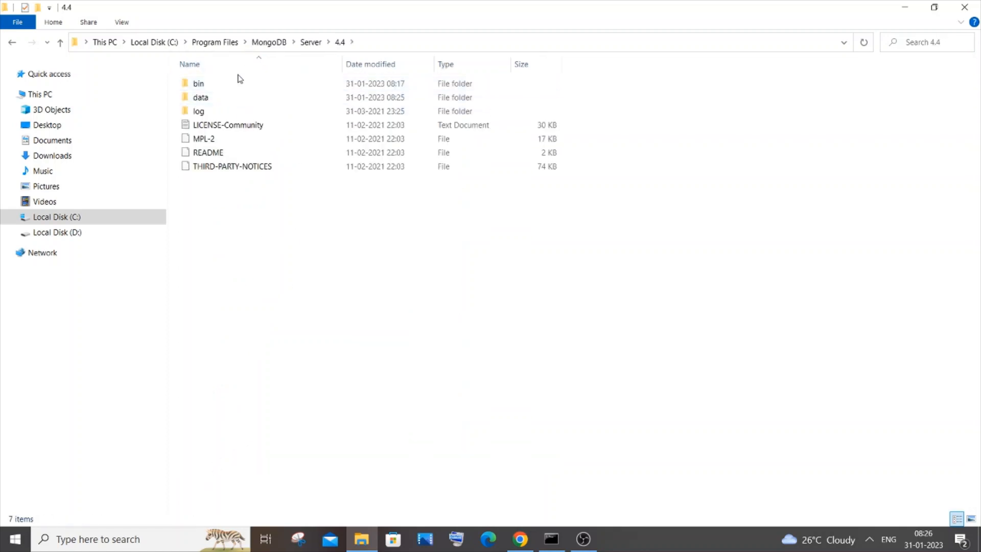
double_click(198, 84)
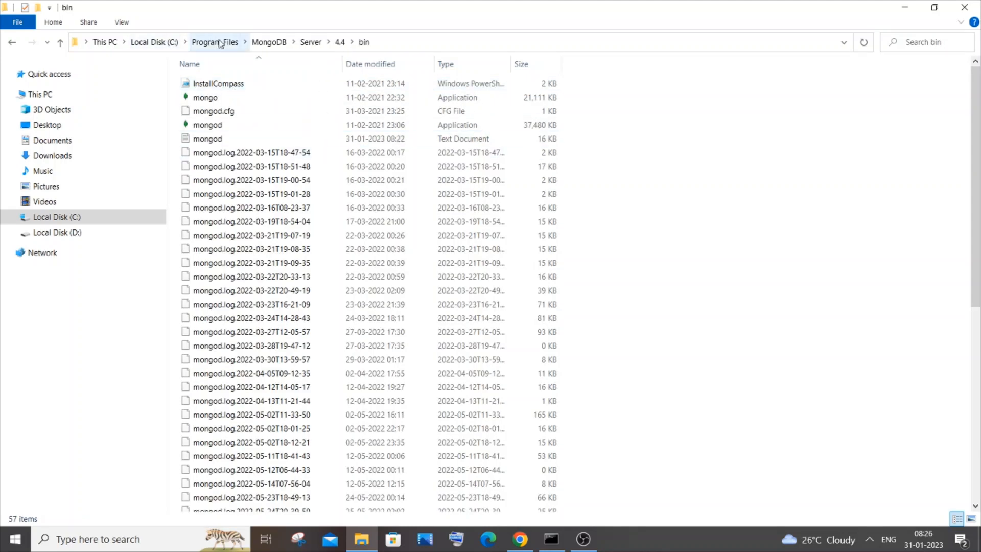
mouse_move(340, 42)
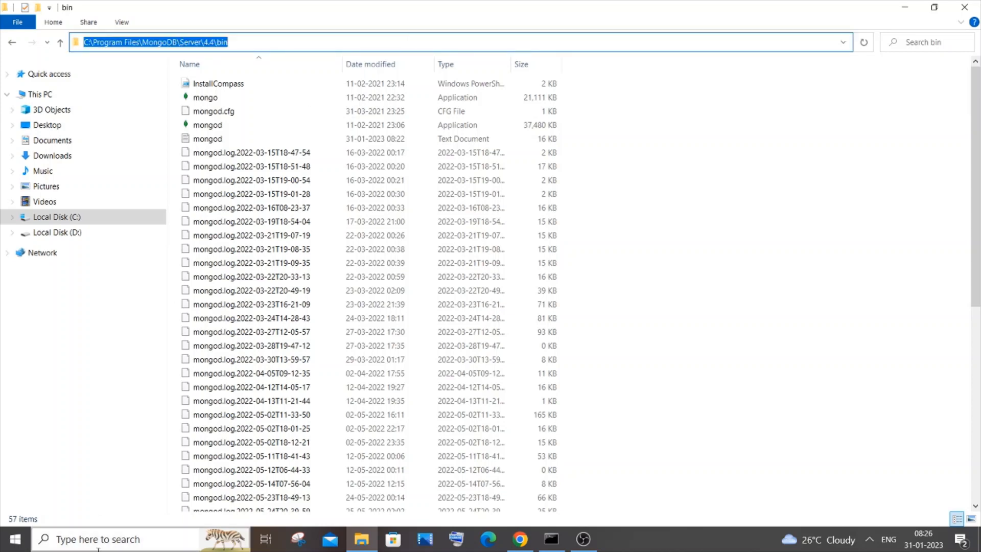
Search 'env', reach Environment Variables, and edit the system 'path' variable.
text(envi)
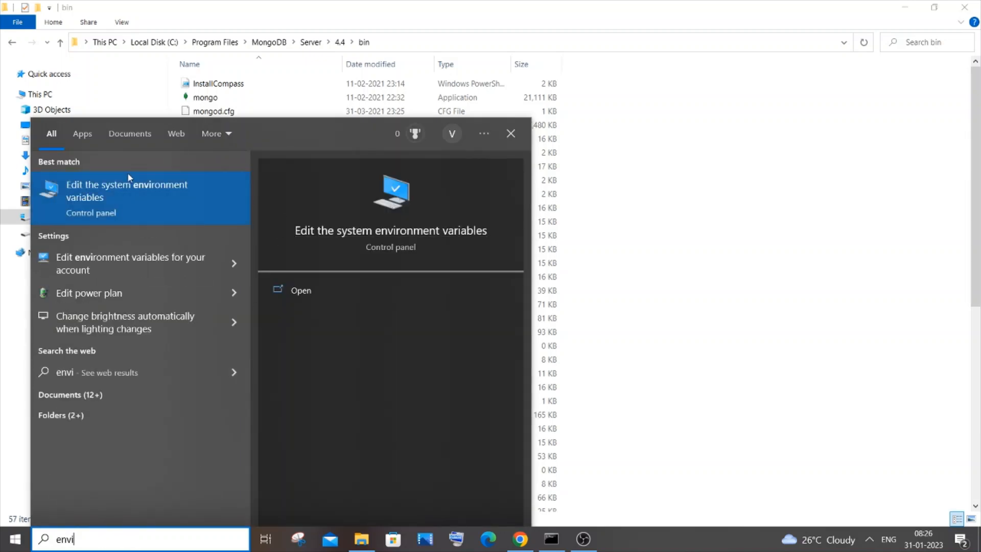
mouse_move(302, 290)
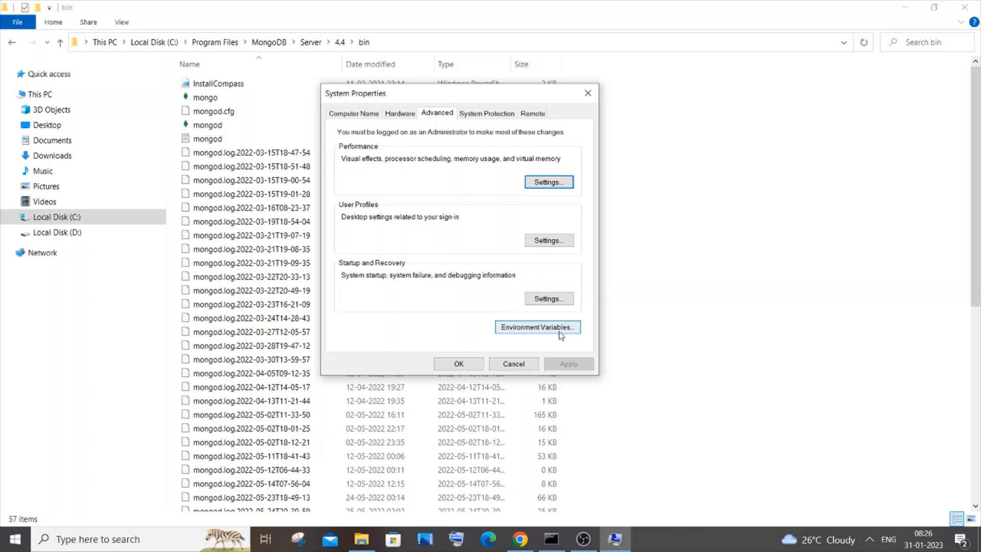
click(537, 327)
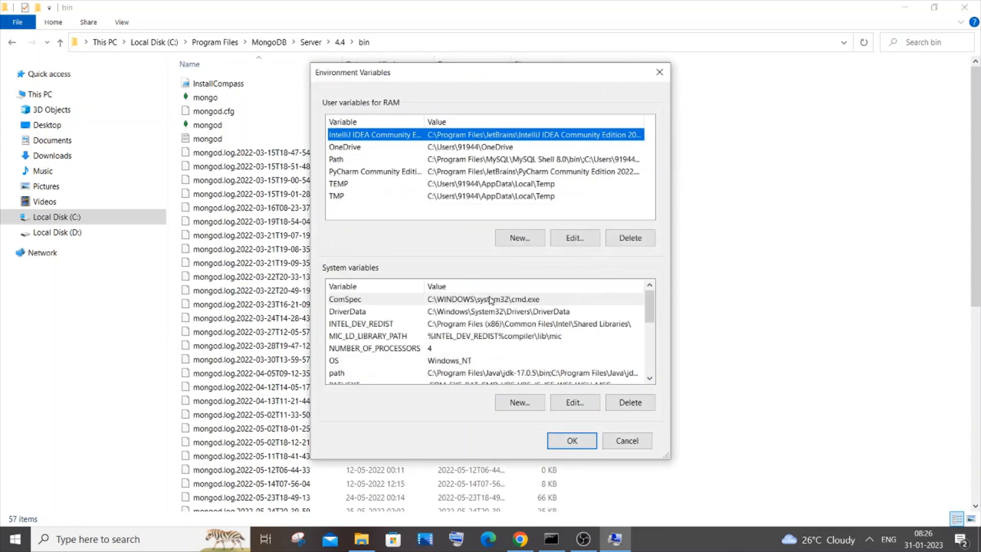
scroll(down, 3)
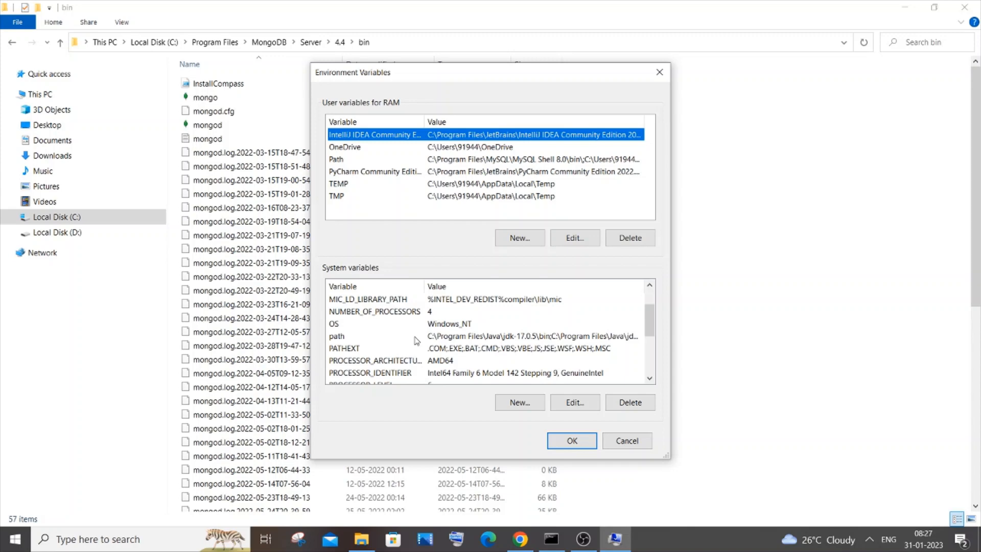
click(574, 403)
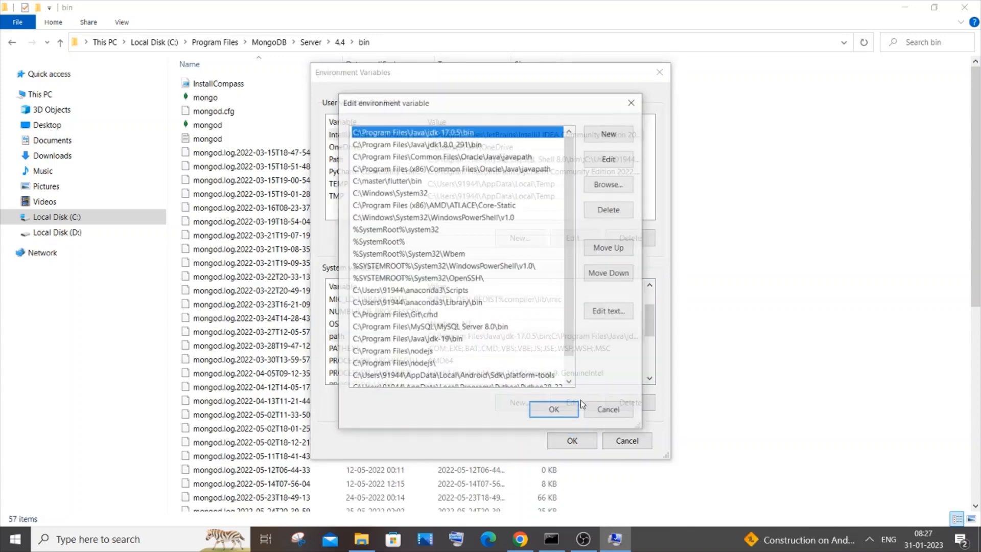
Add the Path entry C:\Program Files\MongoDB\Server\4.4\bin and confirm it.
click(608, 133)
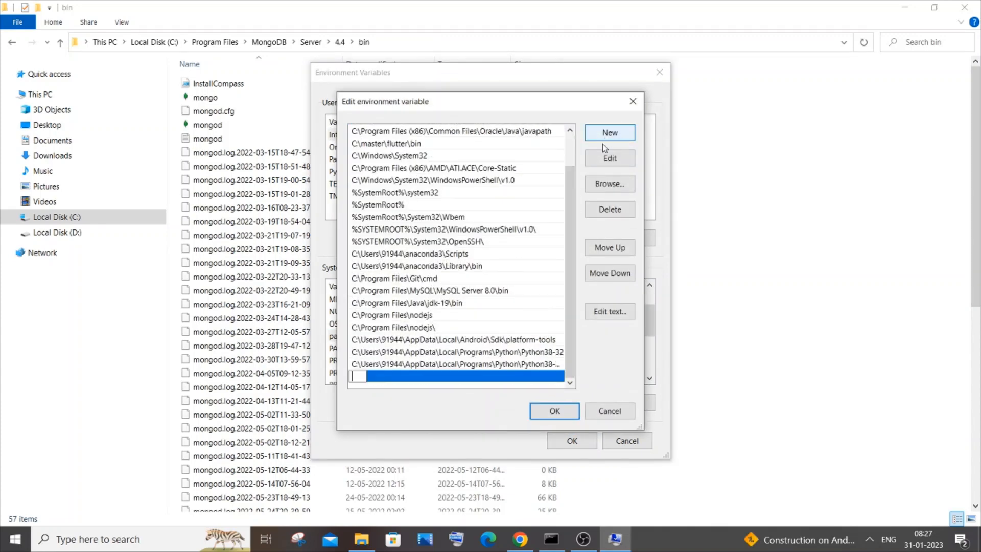
text(C:\Program Files\MongoDB\Server\4.4\bin)
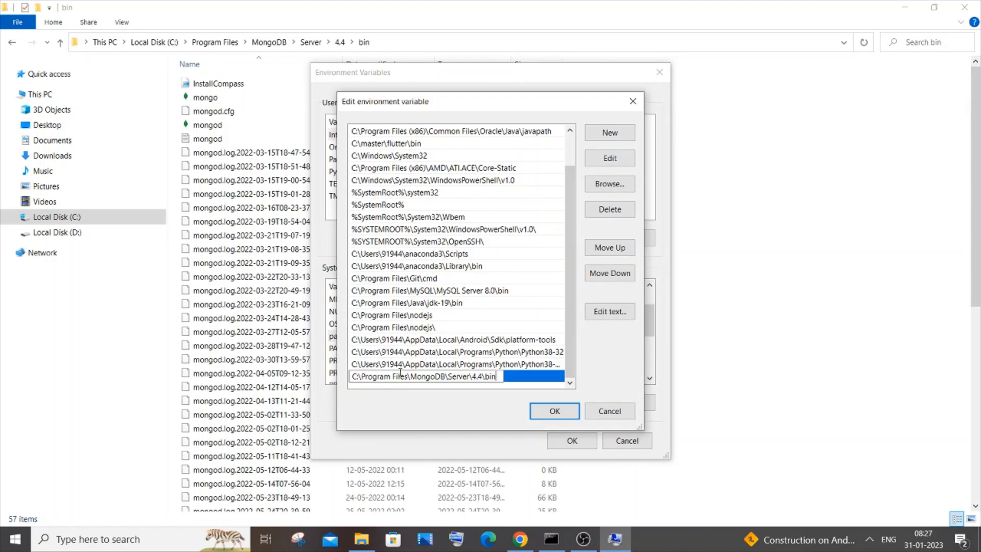
mouse_move(532, 395)
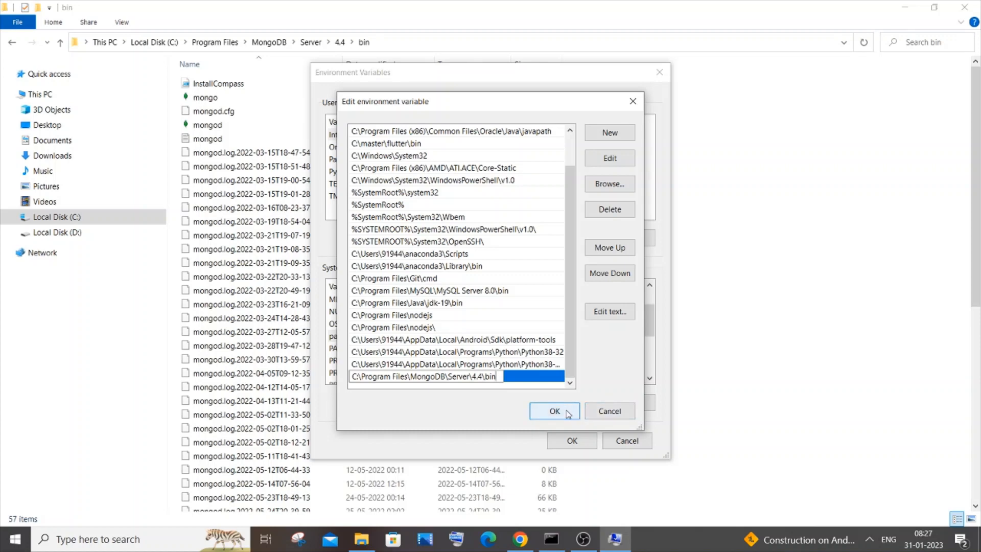
click(555, 411)
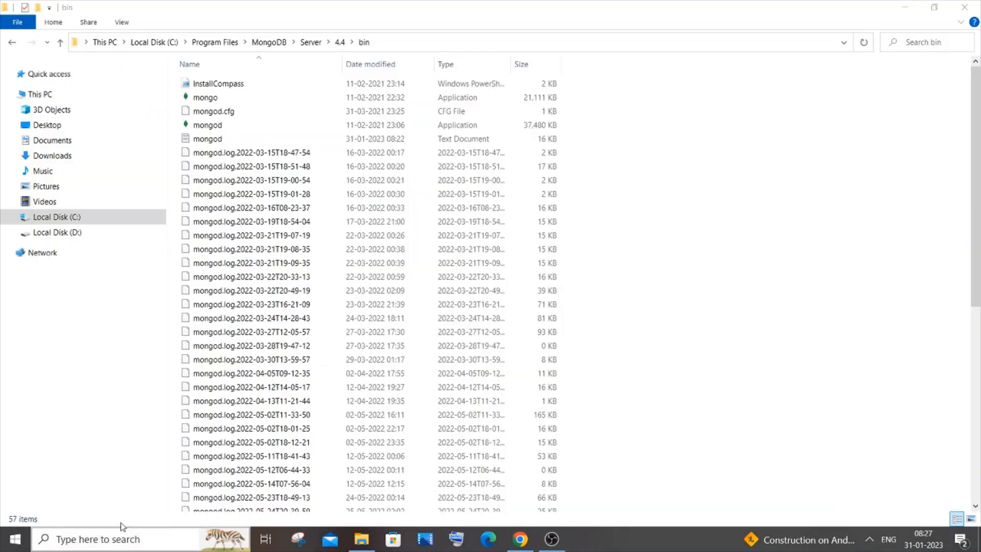
Search 'cmd' and launch a new Command Prompt.
text(cmd)
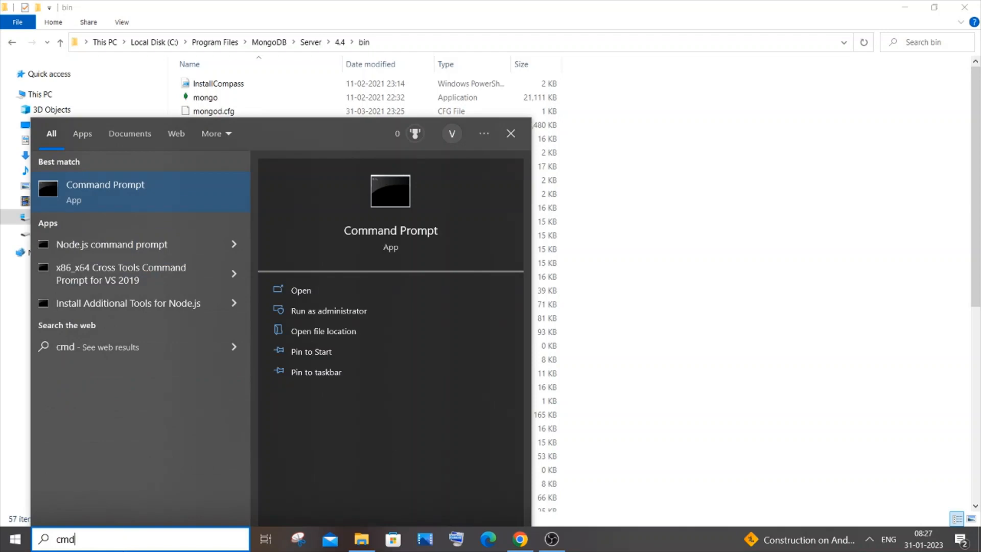
click(300, 290)
text(mongo)
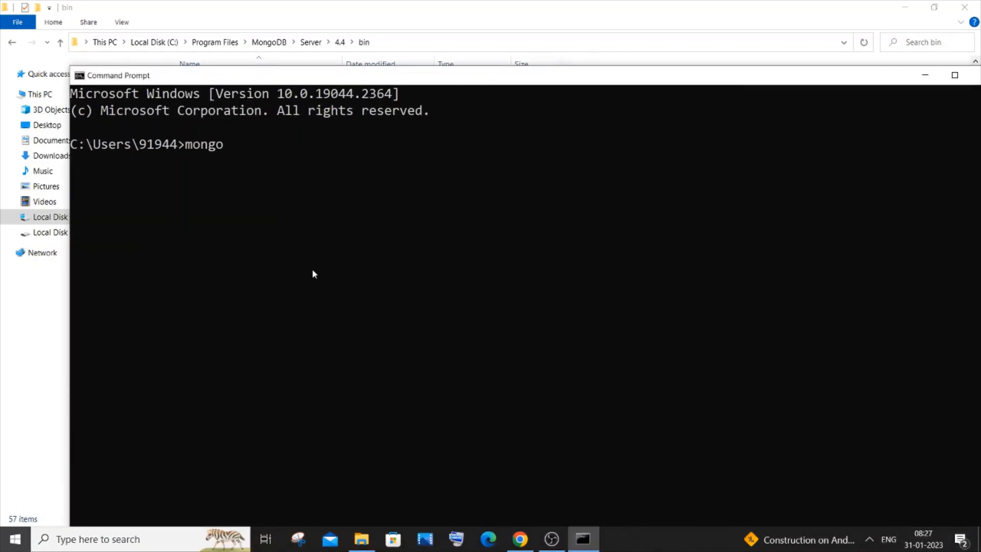
Run 'mongo' to start the MongoDB shell v4.4.4 on the local server.
key(Return)
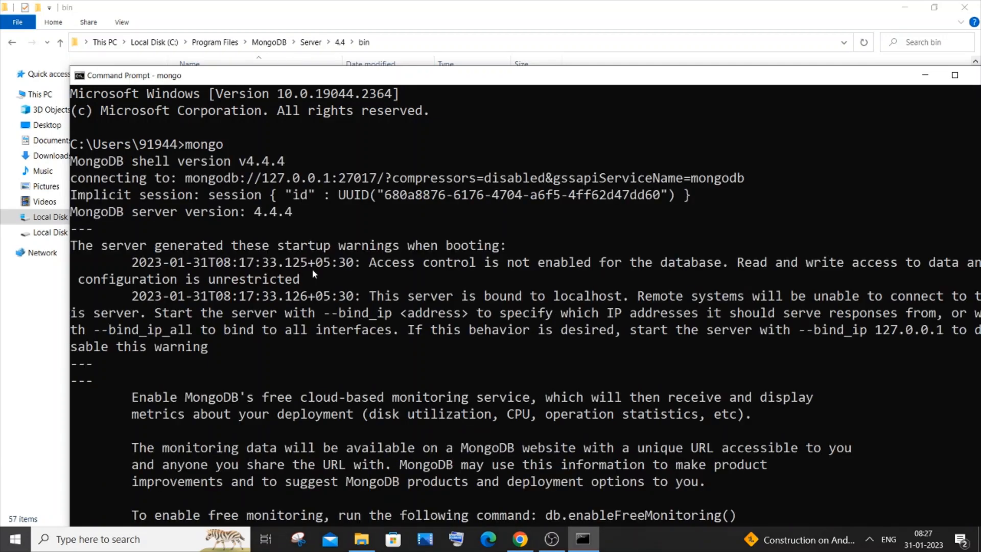
mouse_move(302, 78)
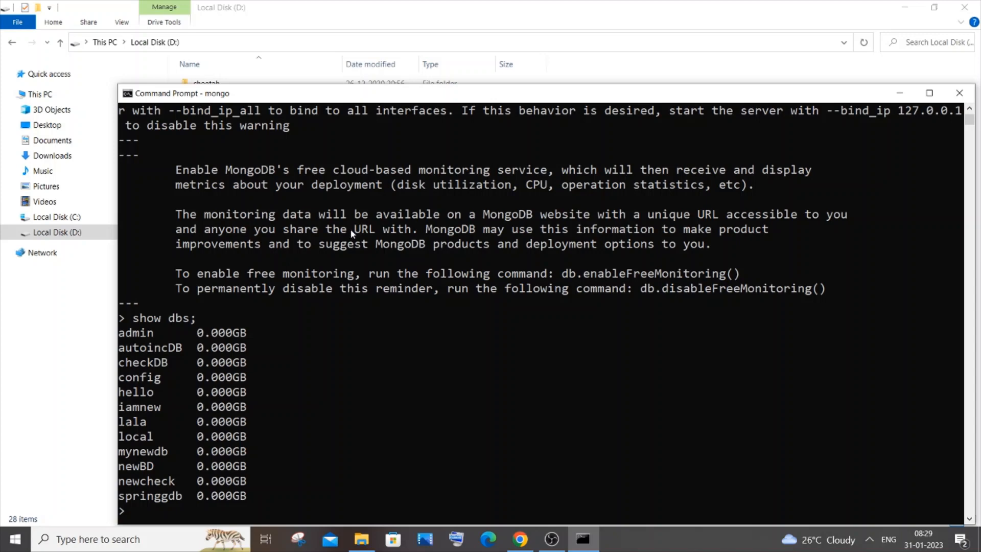
mouse_move(186, 299)
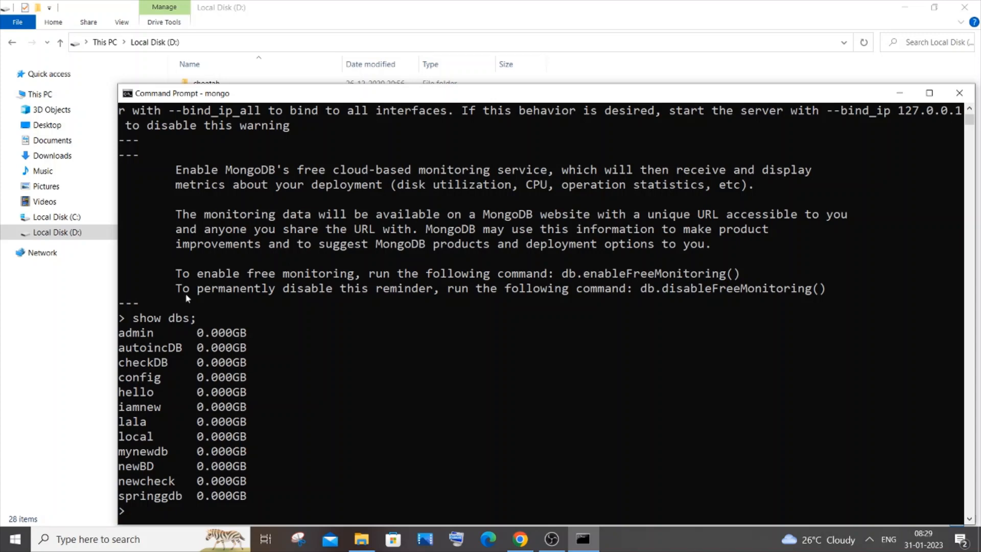